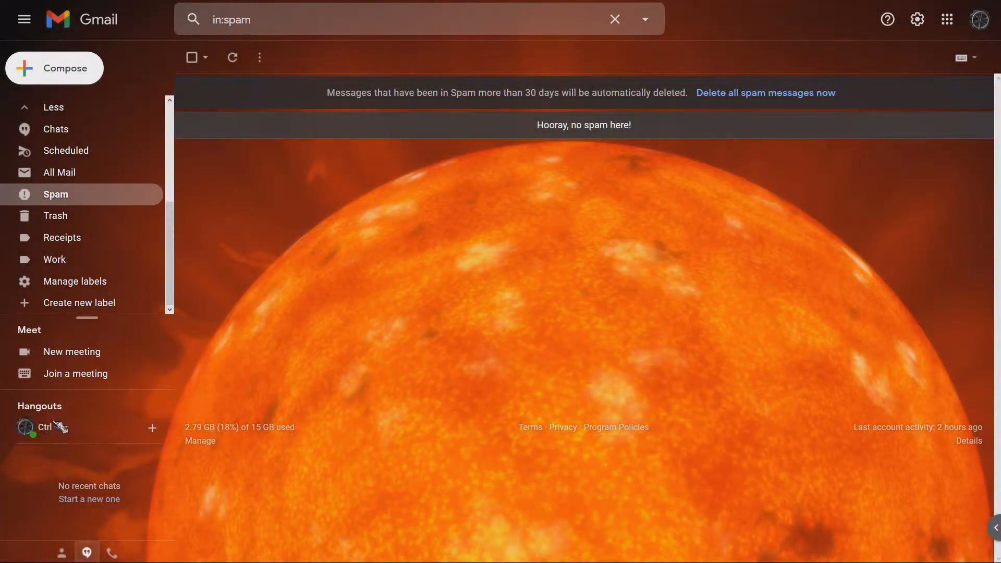
pyautogui.moveTo(348, 403)
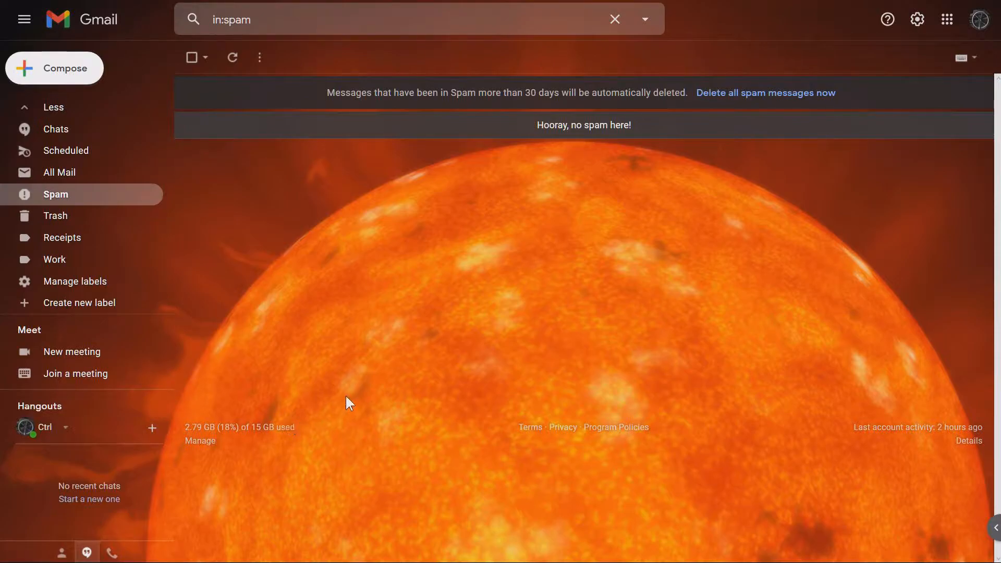
pyautogui.moveTo(381, 384)
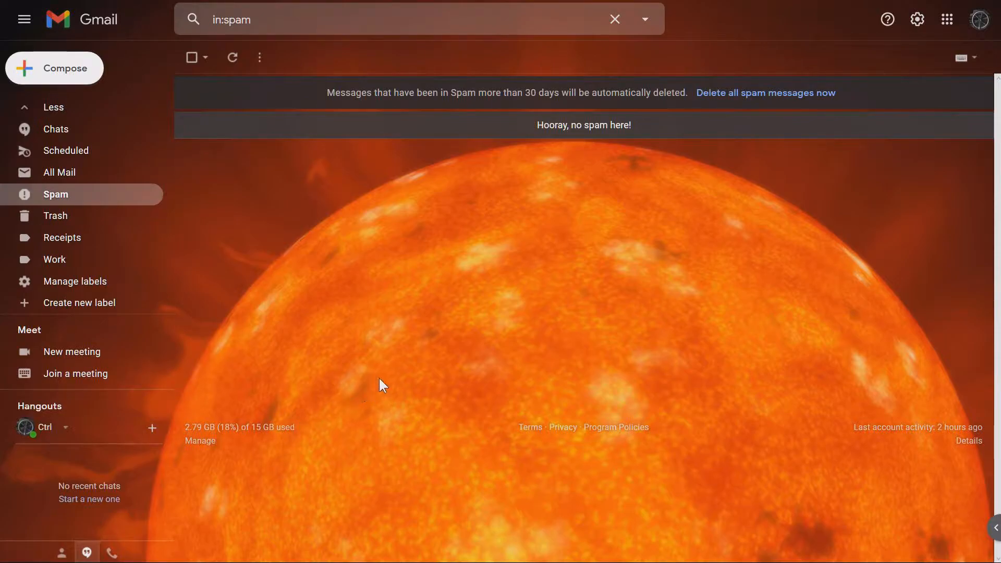
pyautogui.moveTo(645, 405)
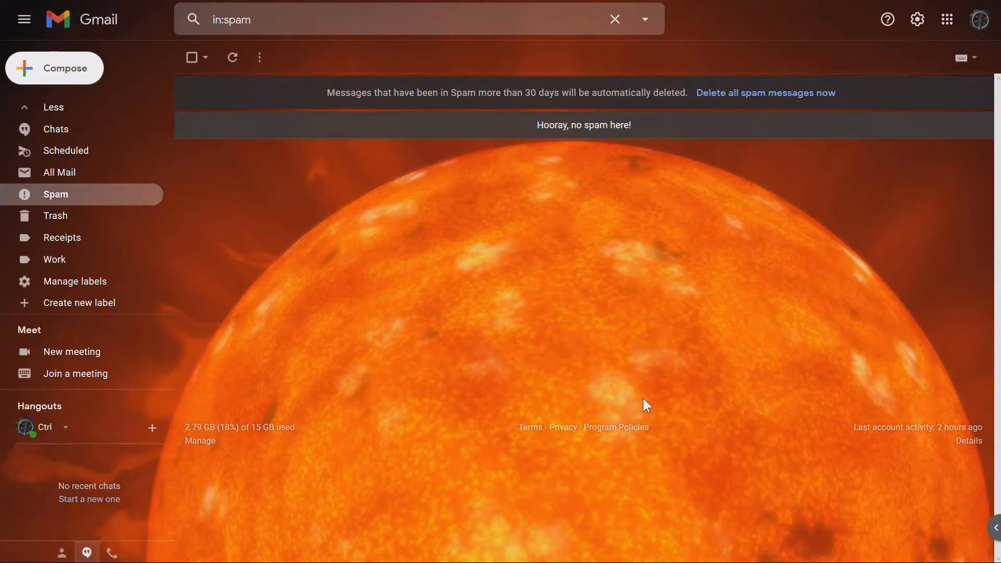
# Open Gmail's full Settings page from the Quick settings panel
pyautogui.click(916, 19)
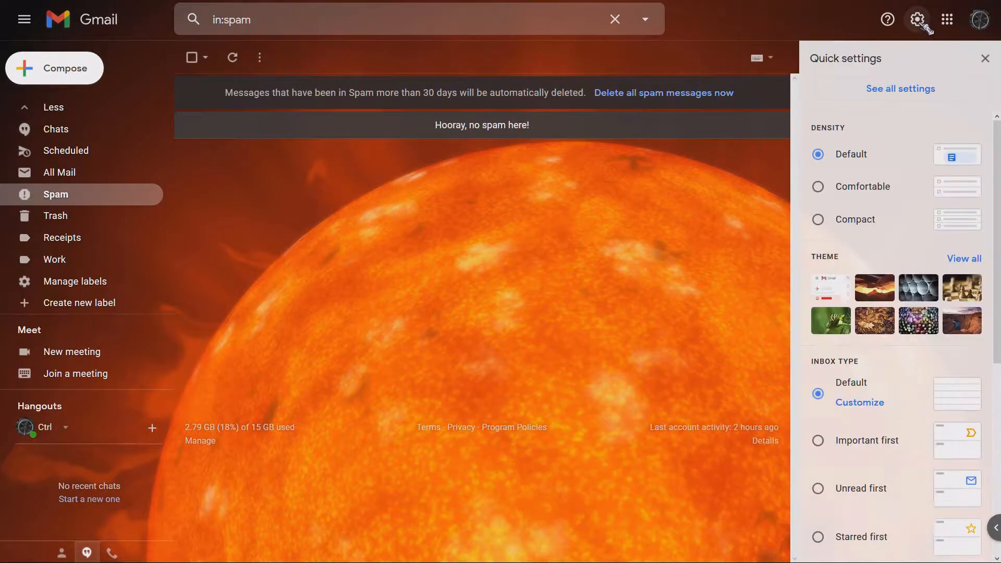
pyautogui.moveTo(919, 93)
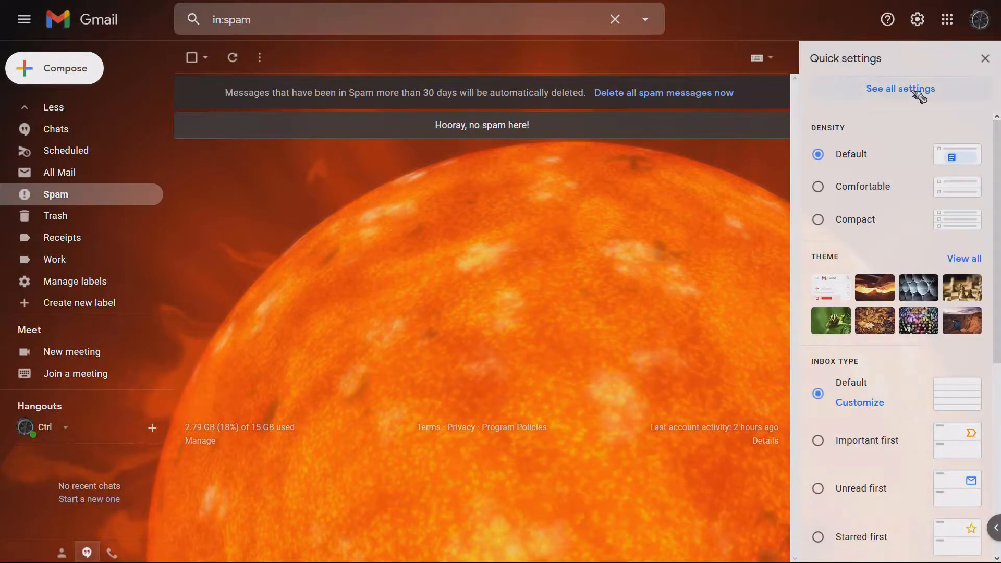
pyautogui.click(900, 89)
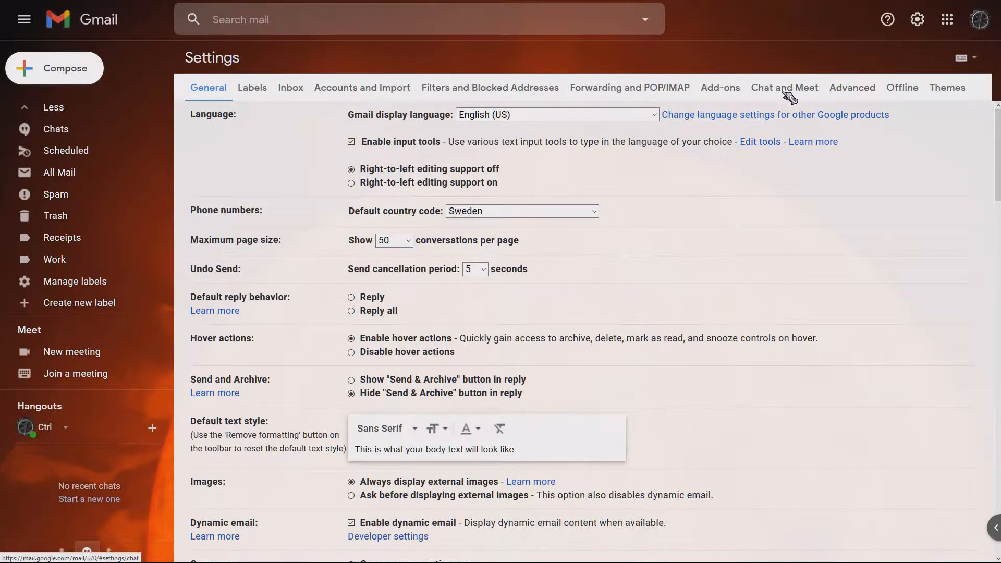
# In Chat and Meet settings, set Hangouts off, hide the Meet section, and save
pyautogui.click(784, 88)
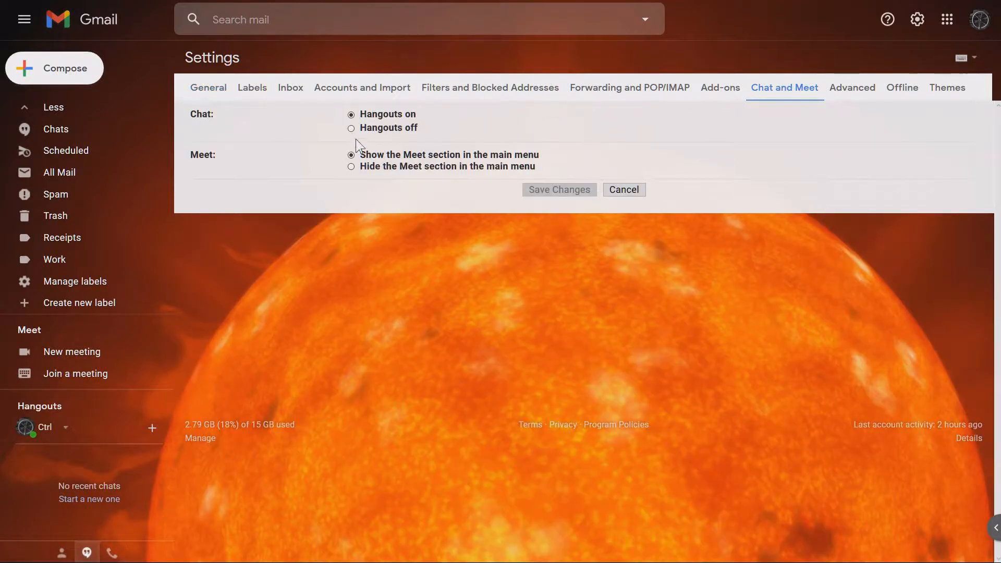
pyautogui.click(350, 128)
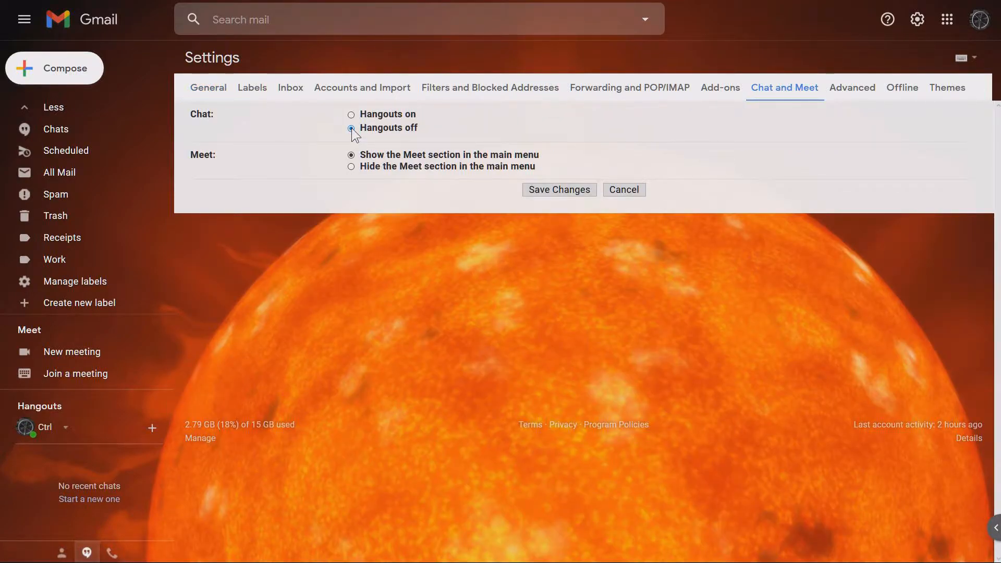
pyautogui.click(351, 168)
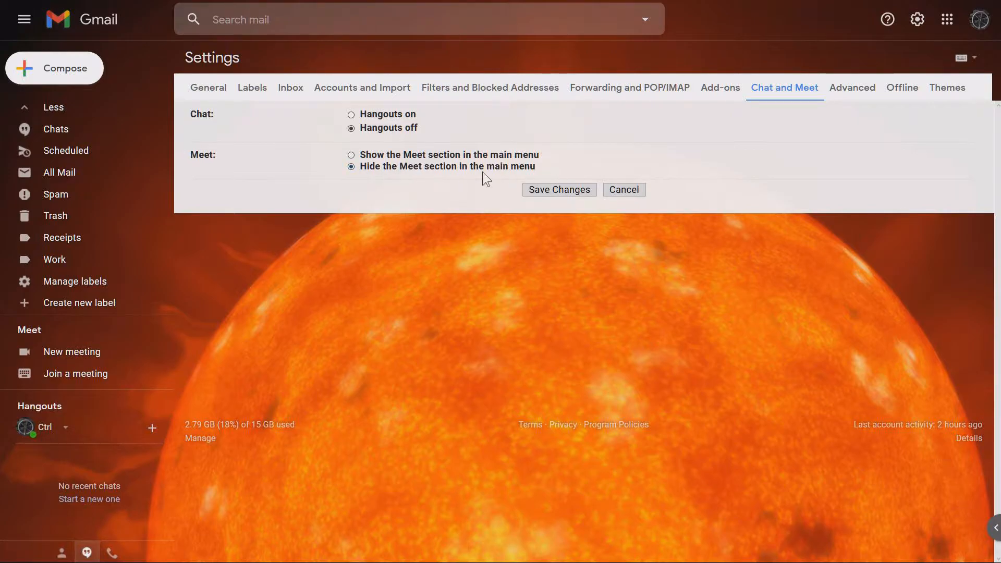
pyautogui.click(558, 190)
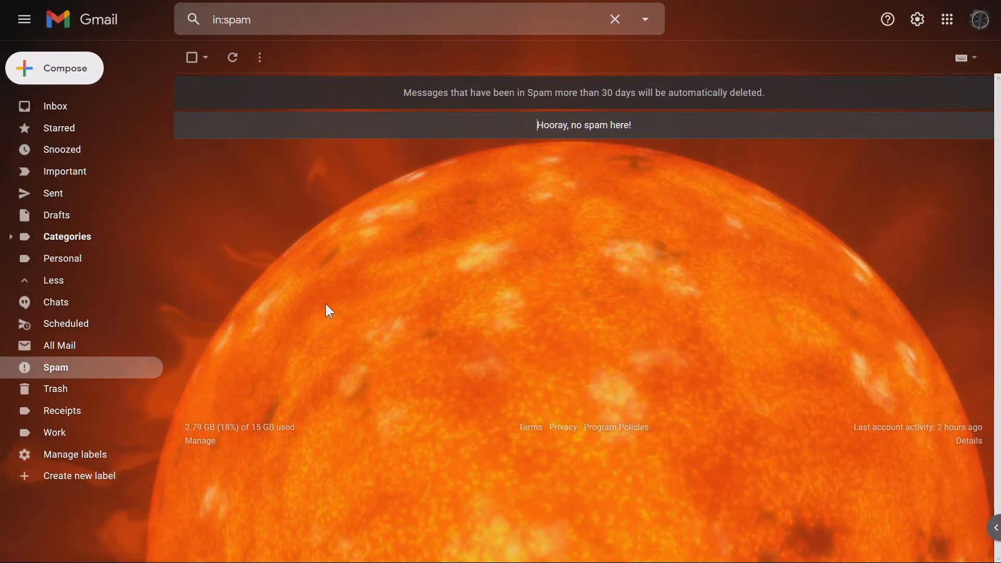
pyautogui.moveTo(587, 251)
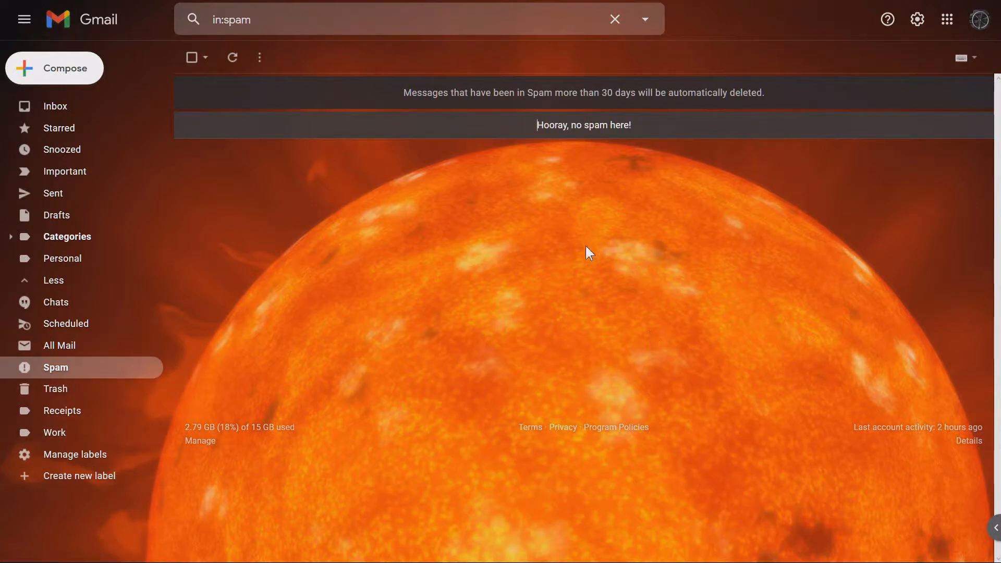